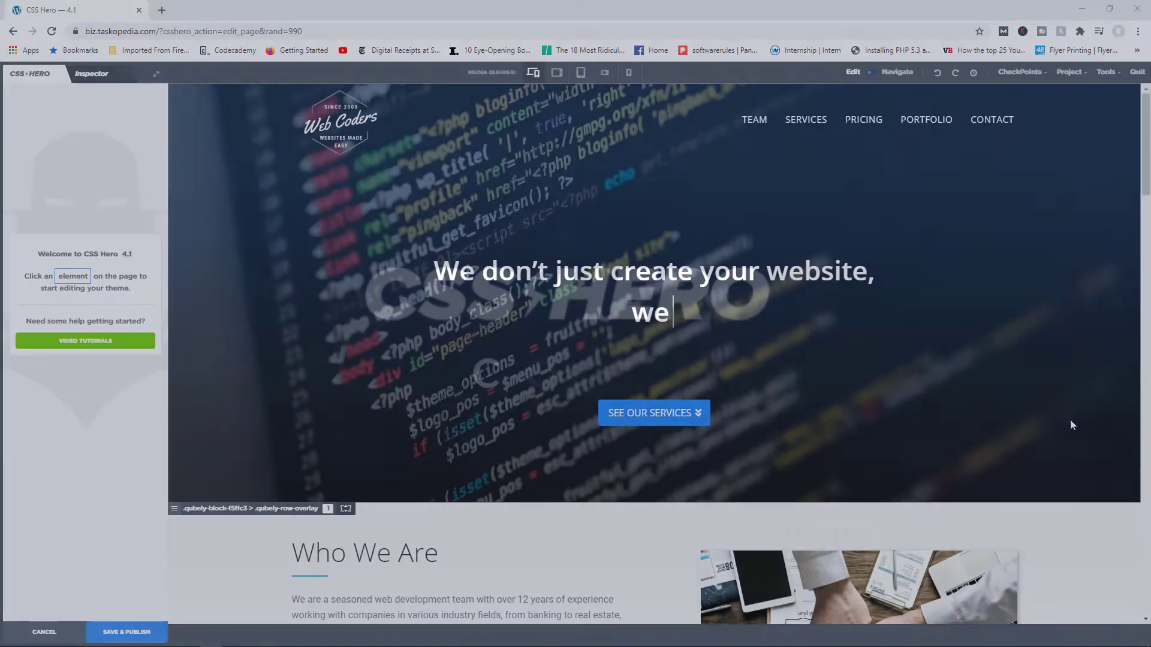
- Select the rotating hero headline words ('plan your strategy' etc.) as the element to style
{"action": "type", "text": "enhance your platform"}
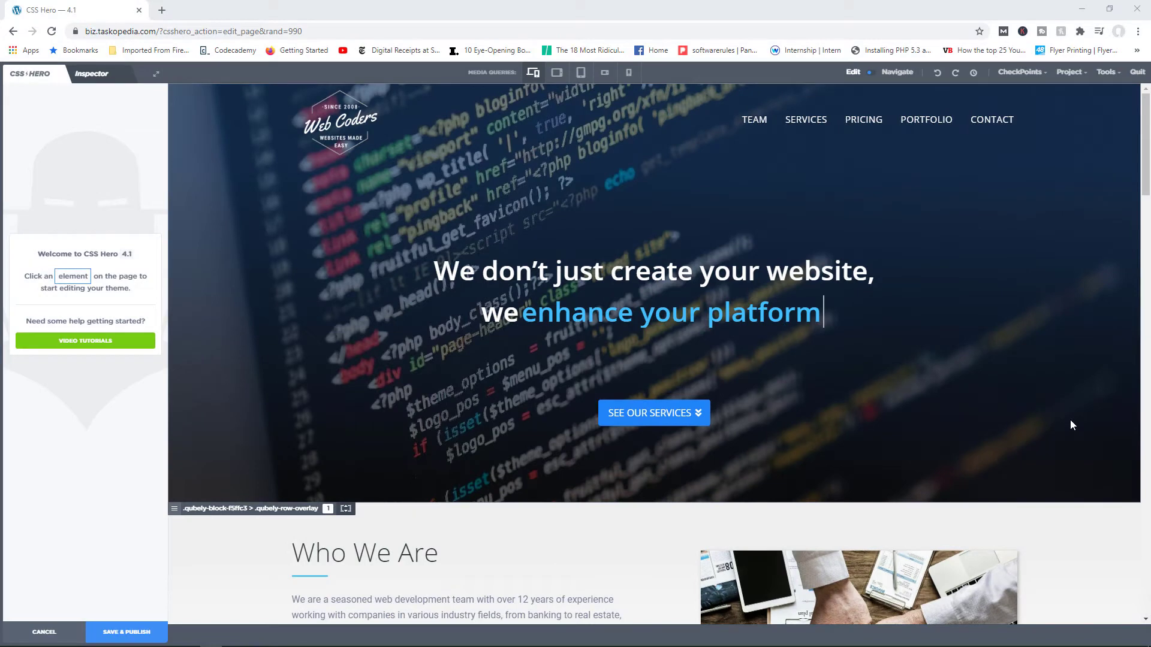
{"action": "type", "text": "design a proposal"}
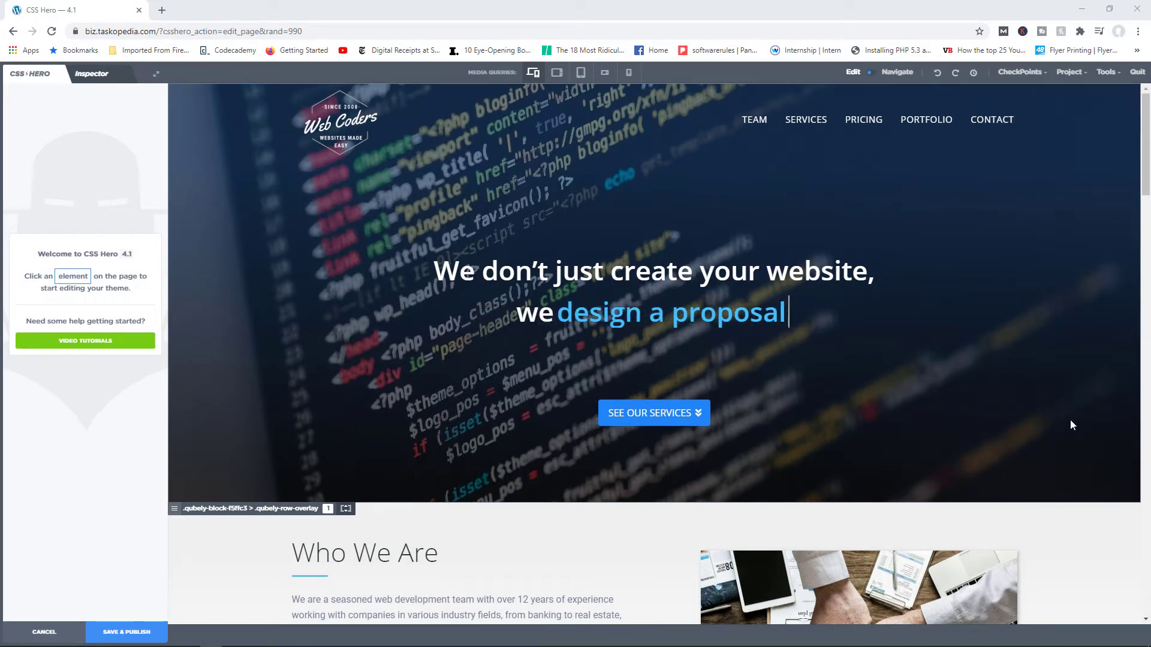
{"action": "type", "text": "brainstorm ideas"}
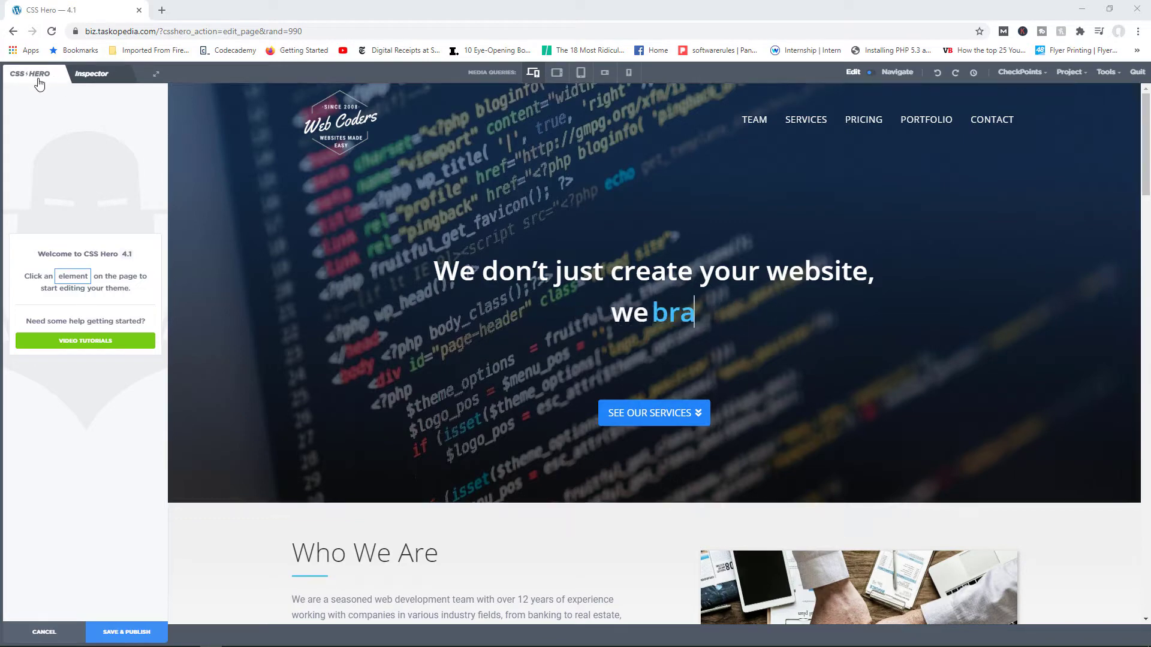
{"action": "type", "text": "plan your strategy"}
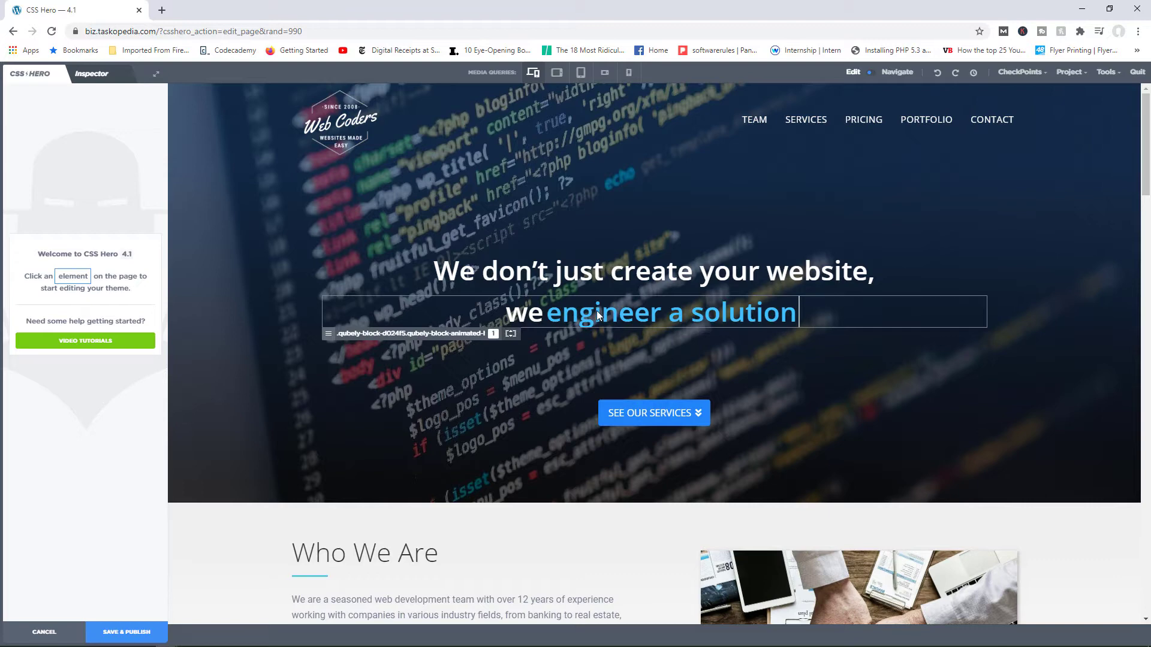
{"action": "left_click", "coordinate": [597, 312]}
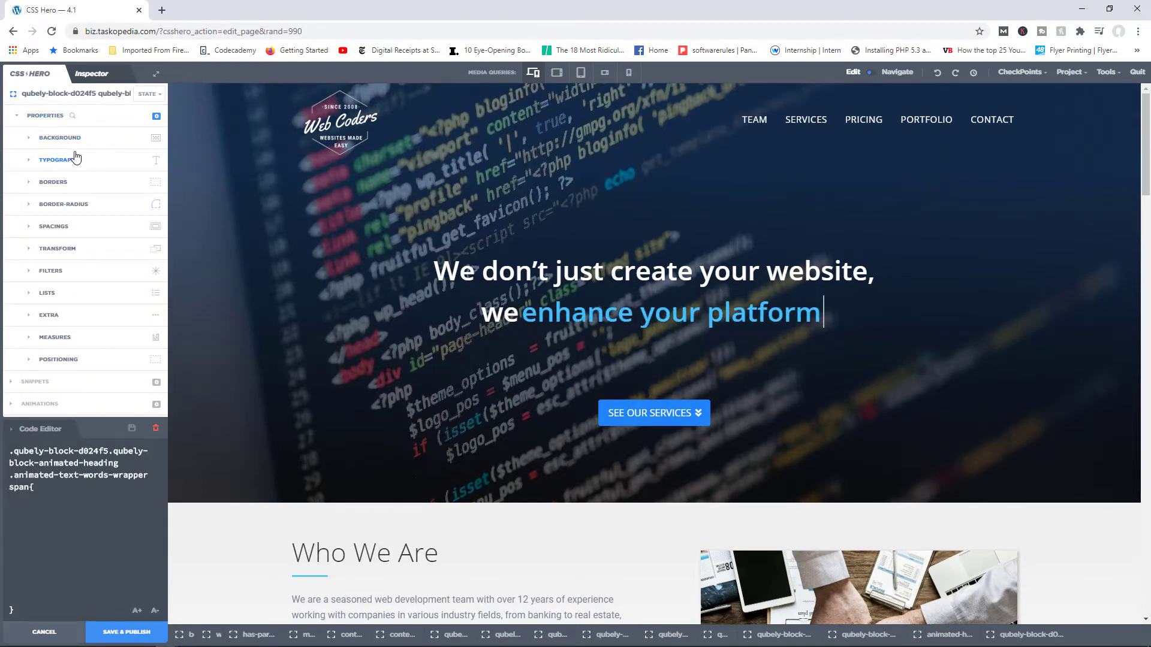
- Select the See Our Services button and give its text a 24px font size
{"action": "left_click", "coordinate": [60, 137]}
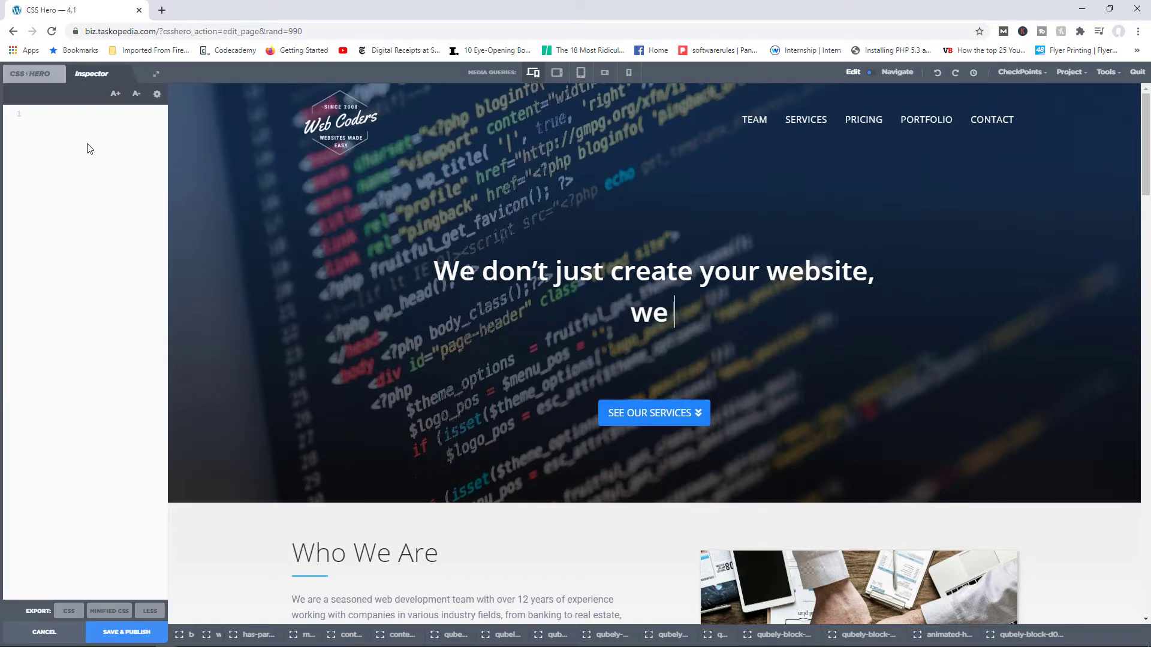
{"action": "type", "text": "plan your strategy"}
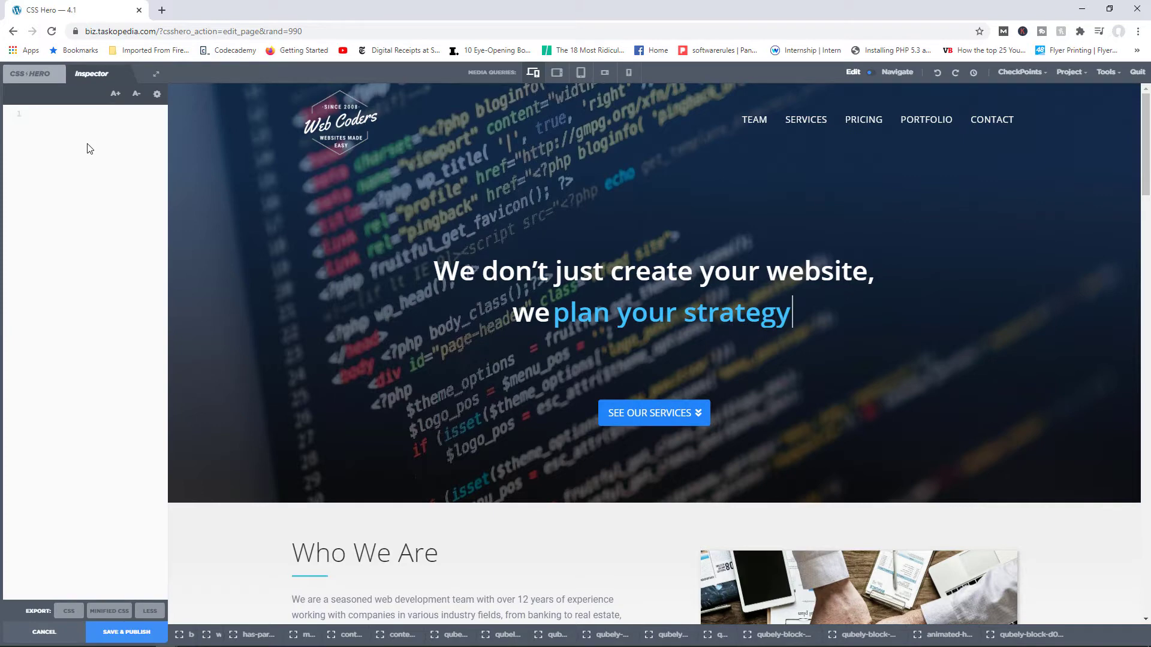
{"action": "type", "text": "engineer a solution"}
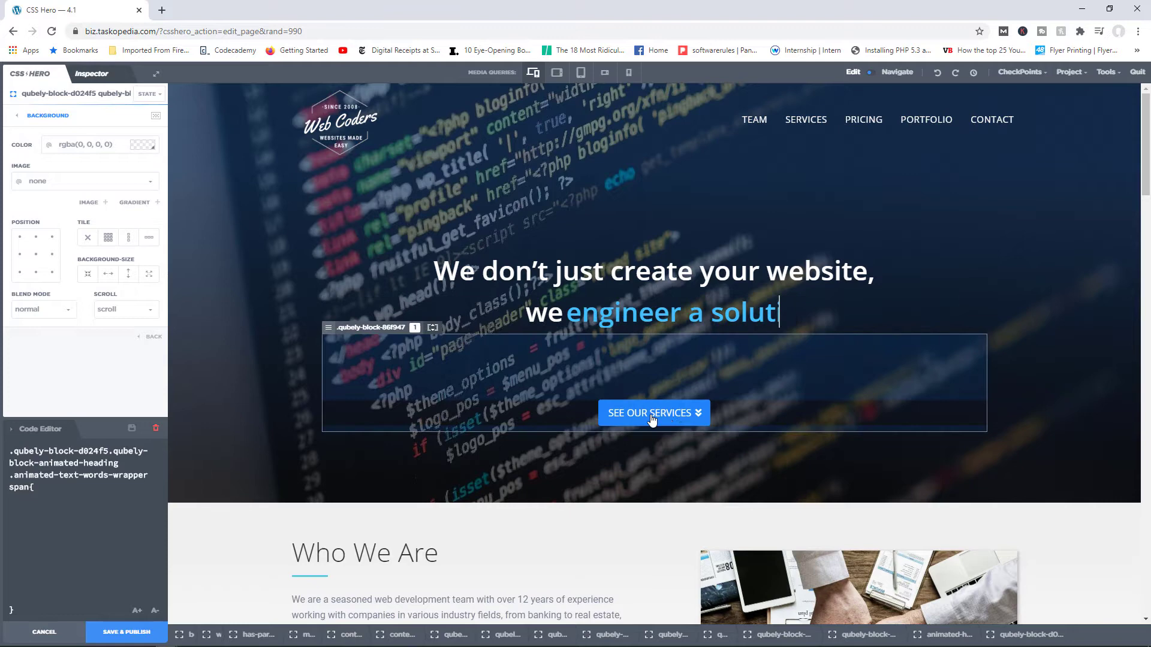
{"action": "left_click", "coordinate": [653, 413]}
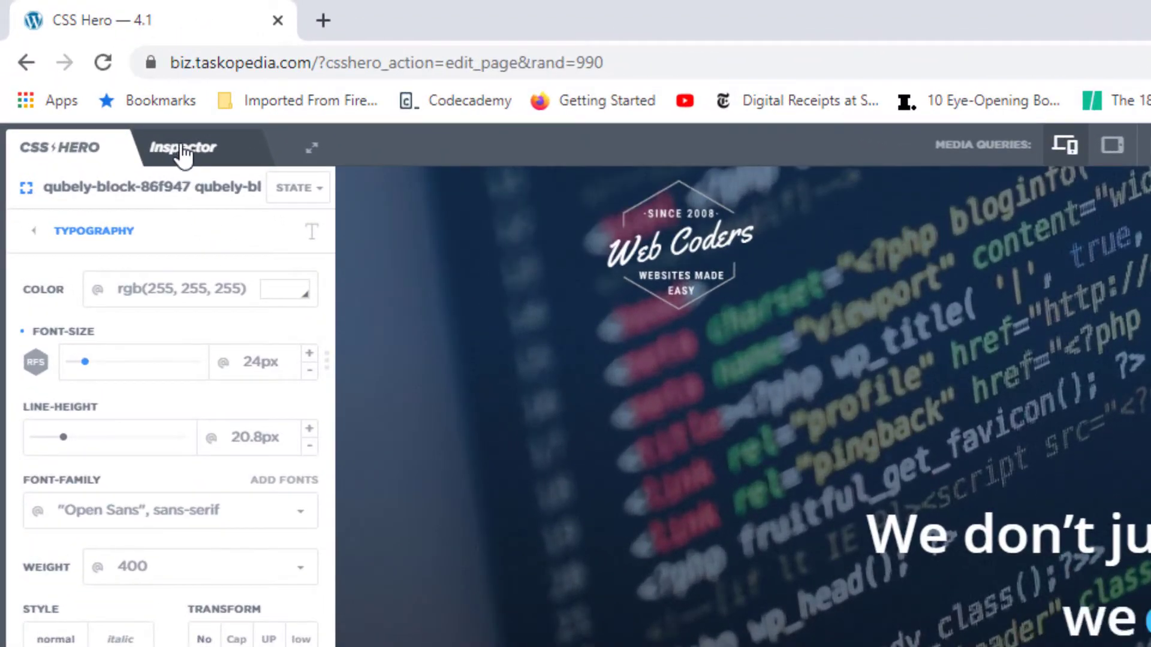
- Show the button's generated CSS rule (font-size 24px) in the Inspector code view
{"action": "left_click", "coordinate": [182, 147]}
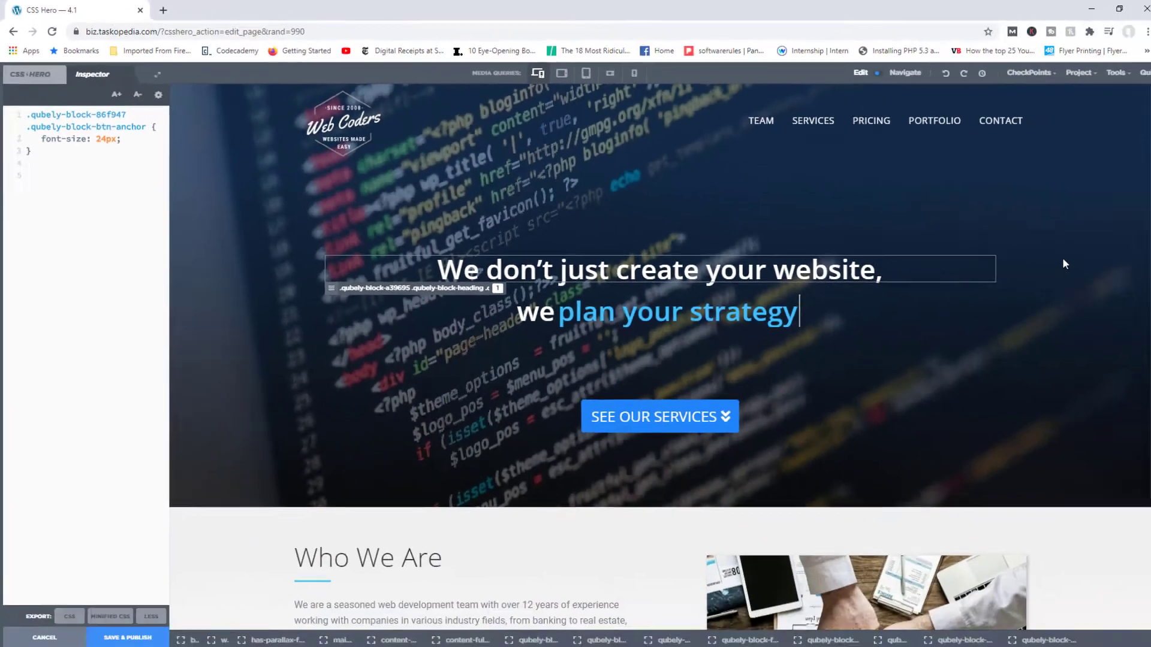
{"action": "scroll", "scroll_direction": "down", "scroll_amount": 3}
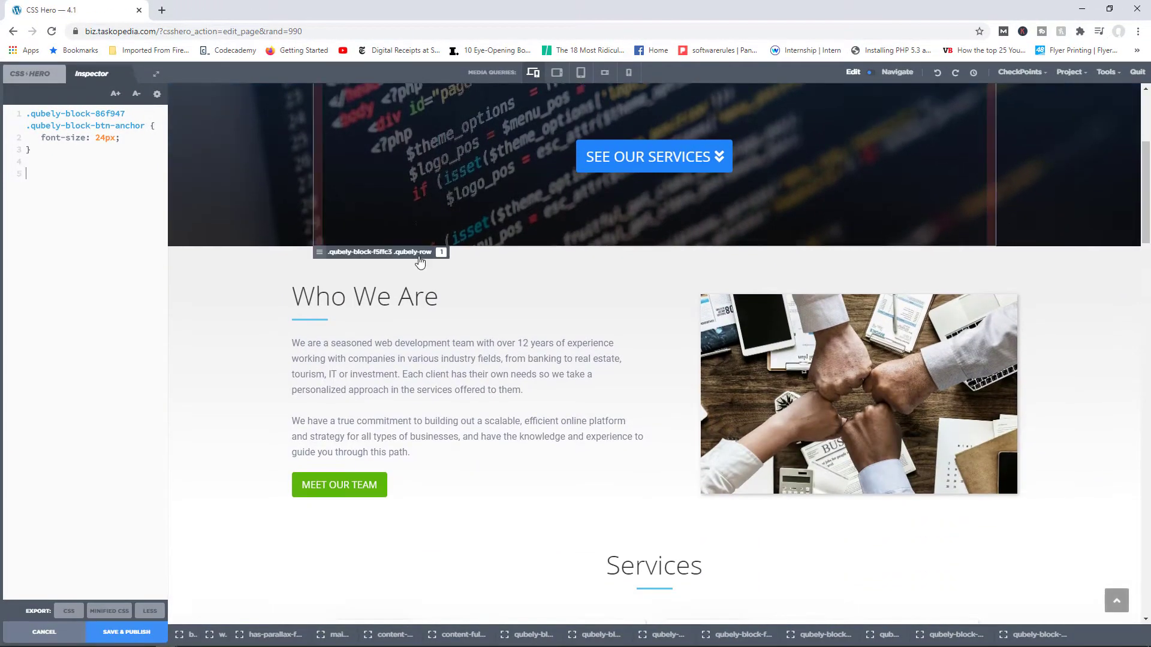
- Add the Who We Are heading's selector to the Inspector as a new empty rule
{"action": "left_click", "coordinate": [389, 297]}
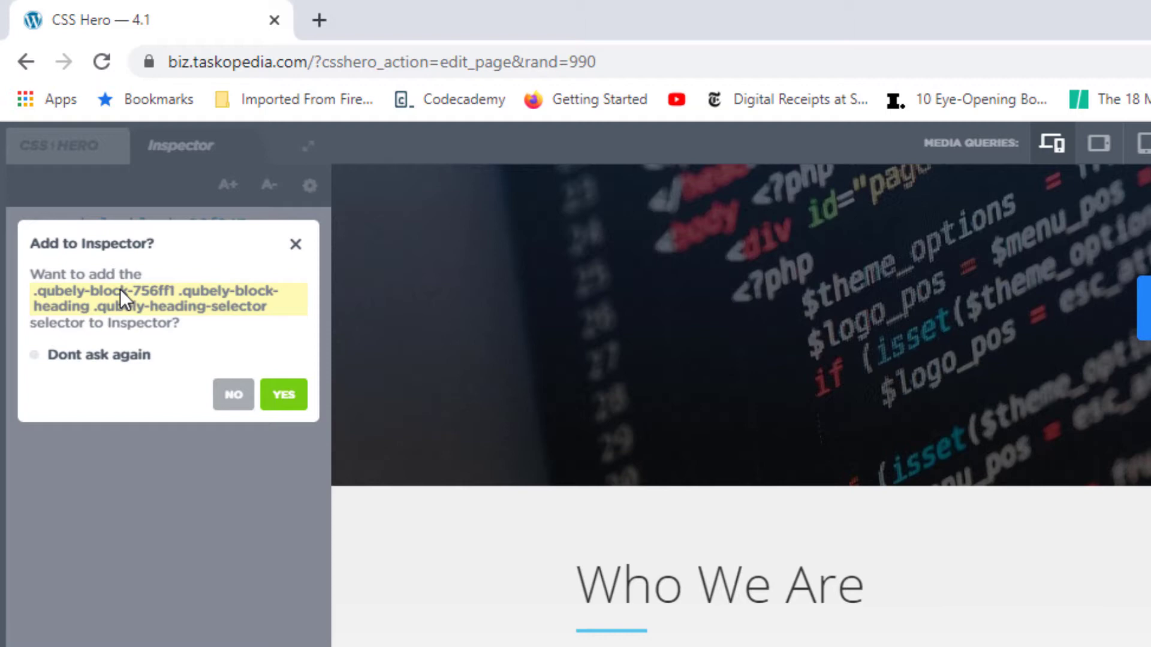
{"action": "mouse_move", "coordinate": [174, 333]}
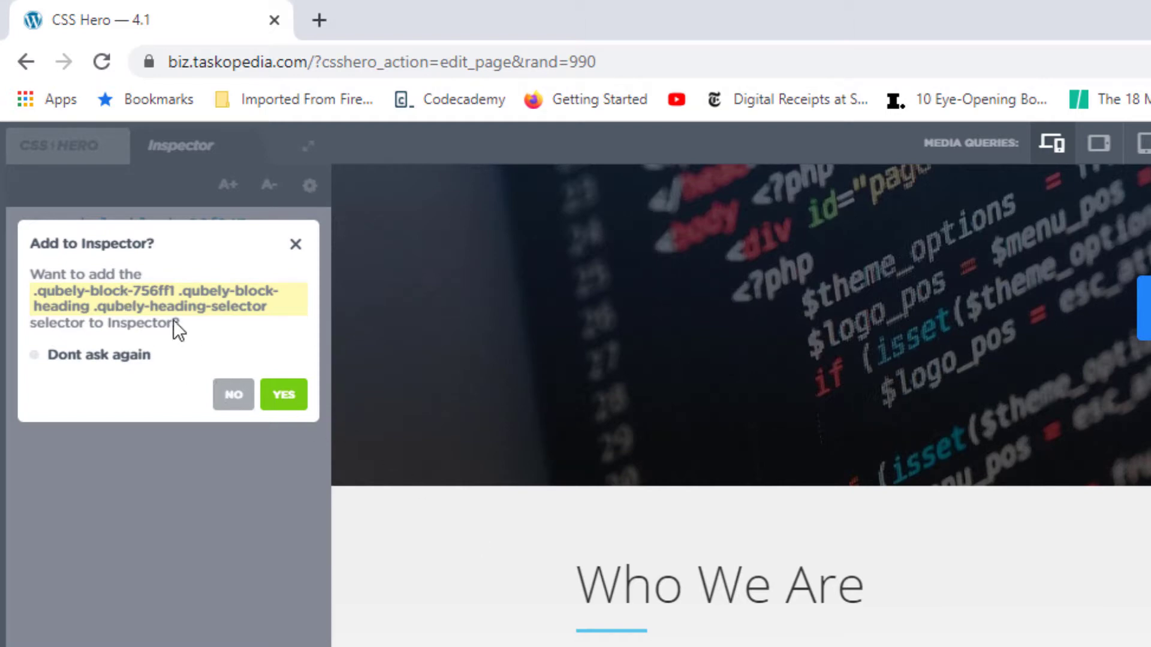
{"action": "left_click", "coordinate": [283, 395]}
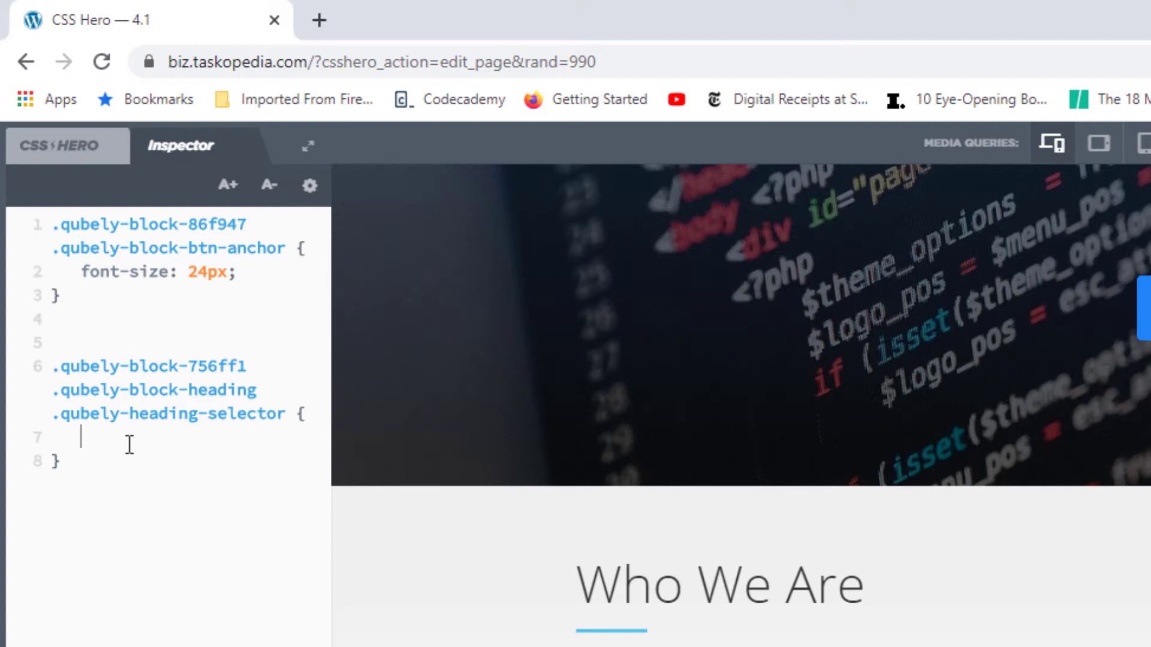
- Write font-size:50px; and color:red inside the Who We Are heading rule
{"action": "type", "text": "font-s"}
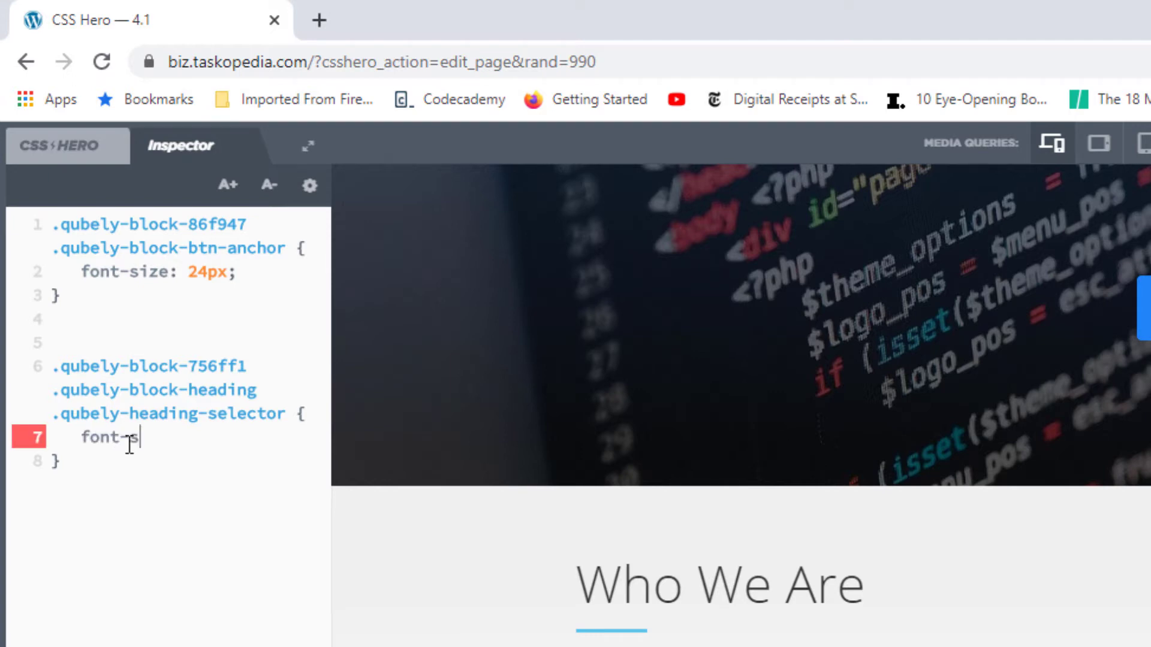
{"action": "type", "text": "ize:"}
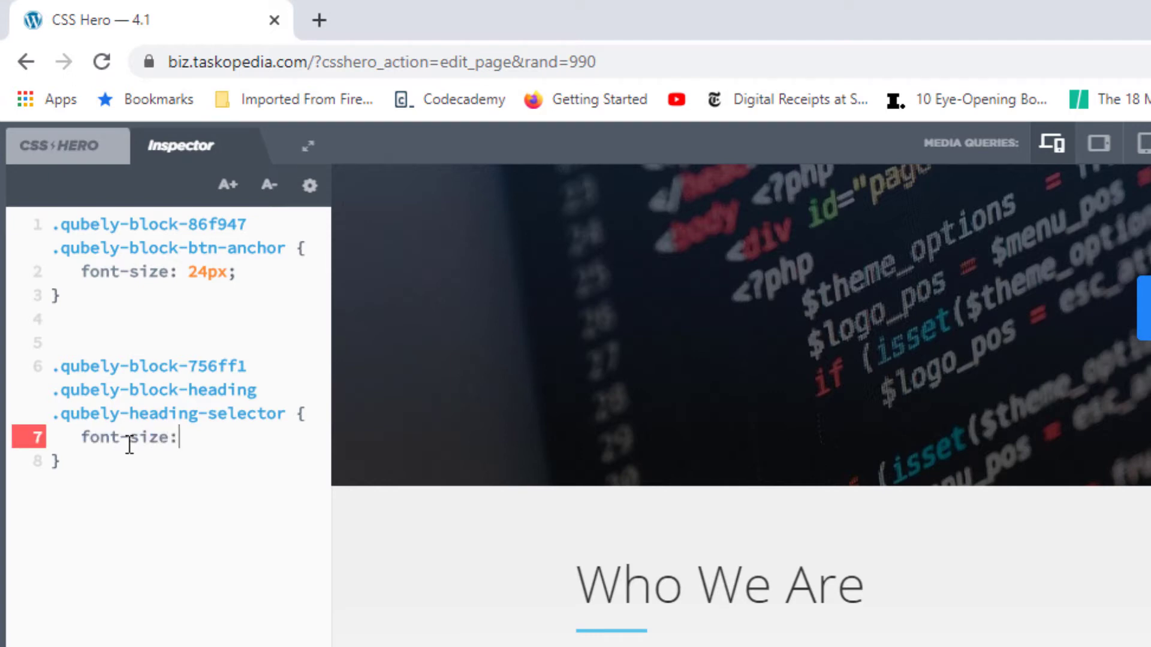
{"action": "type", "text": "50px"}
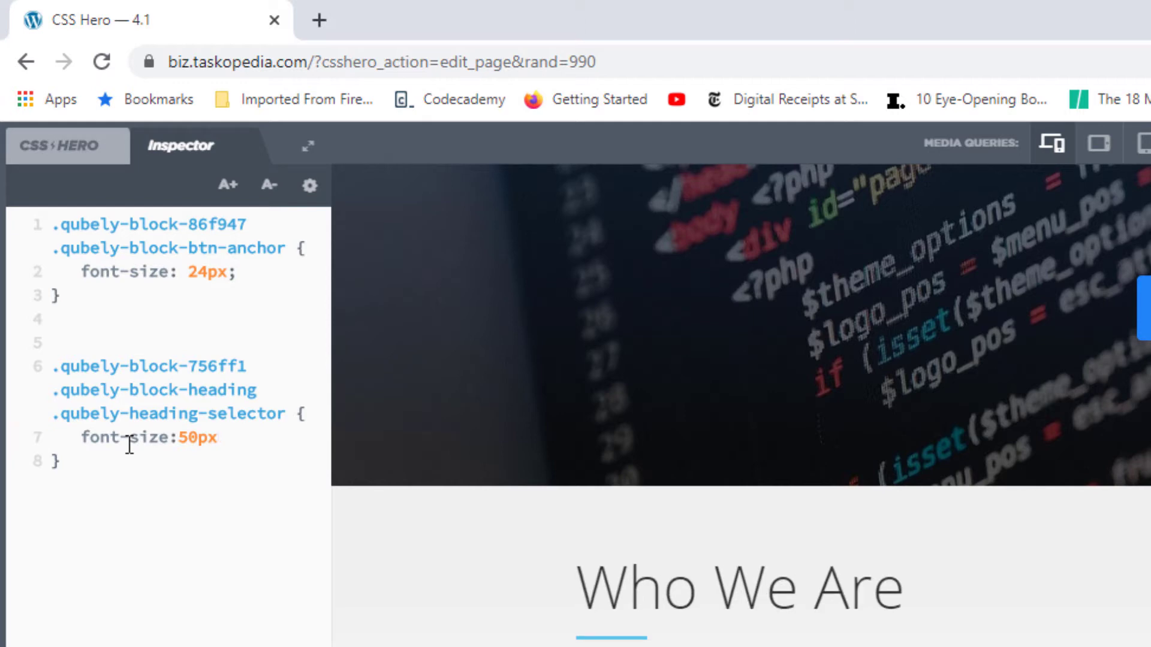
{"action": "type", "text": ";"}
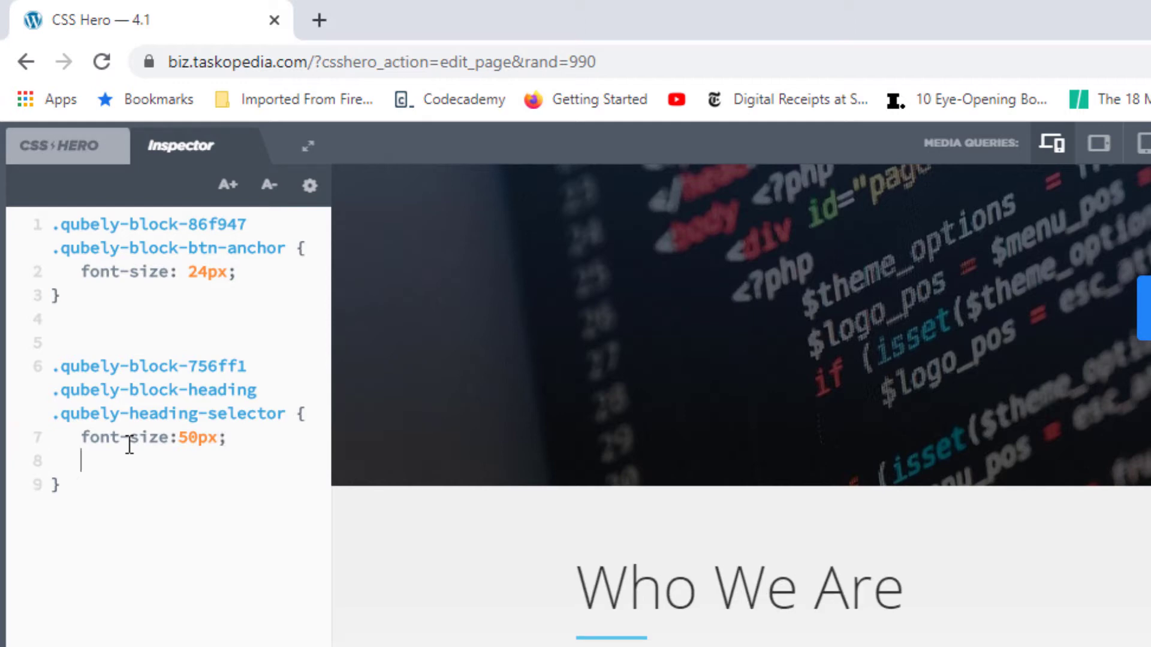
{"action": "type", "text": "color:re"}
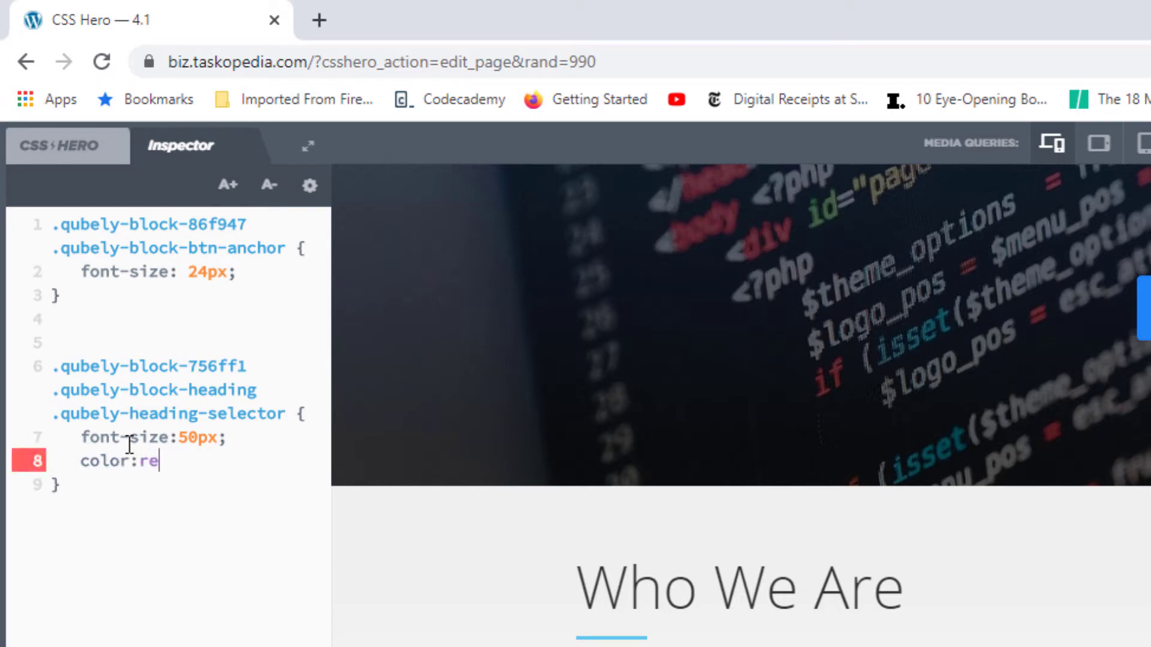
{"action": "type", "text": "d;"}
{"action": "type", "text": "dfsadfasdfasd"}
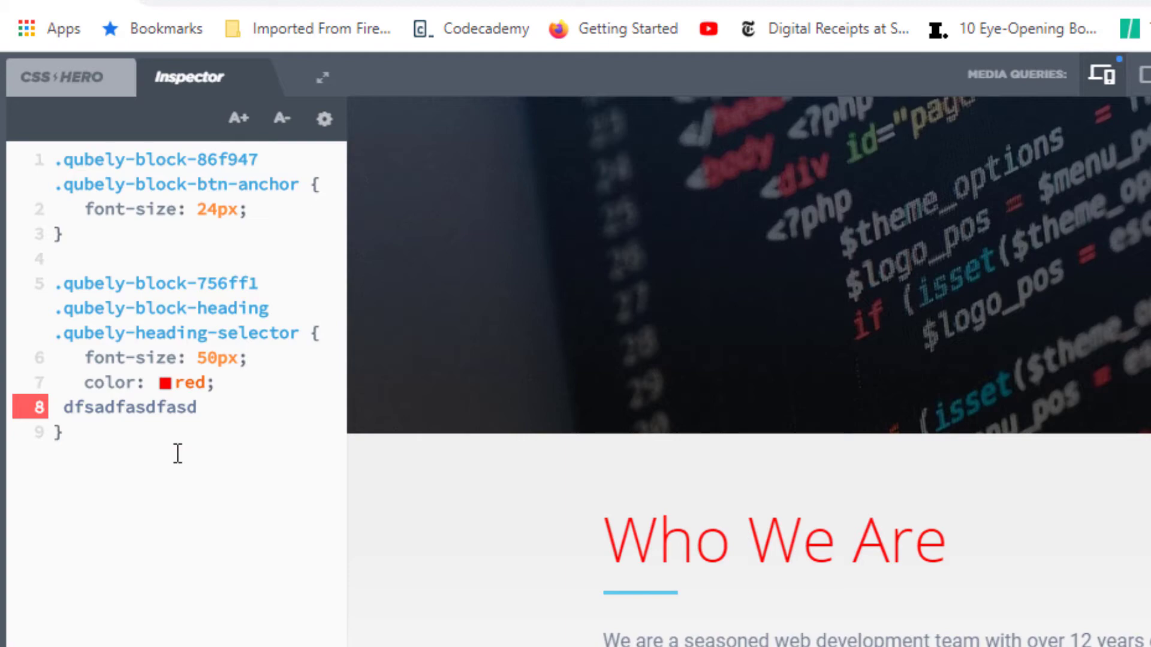
- Return to the visual Properties panel for the selected hero headline
{"action": "left_click", "coordinate": [197, 408]}
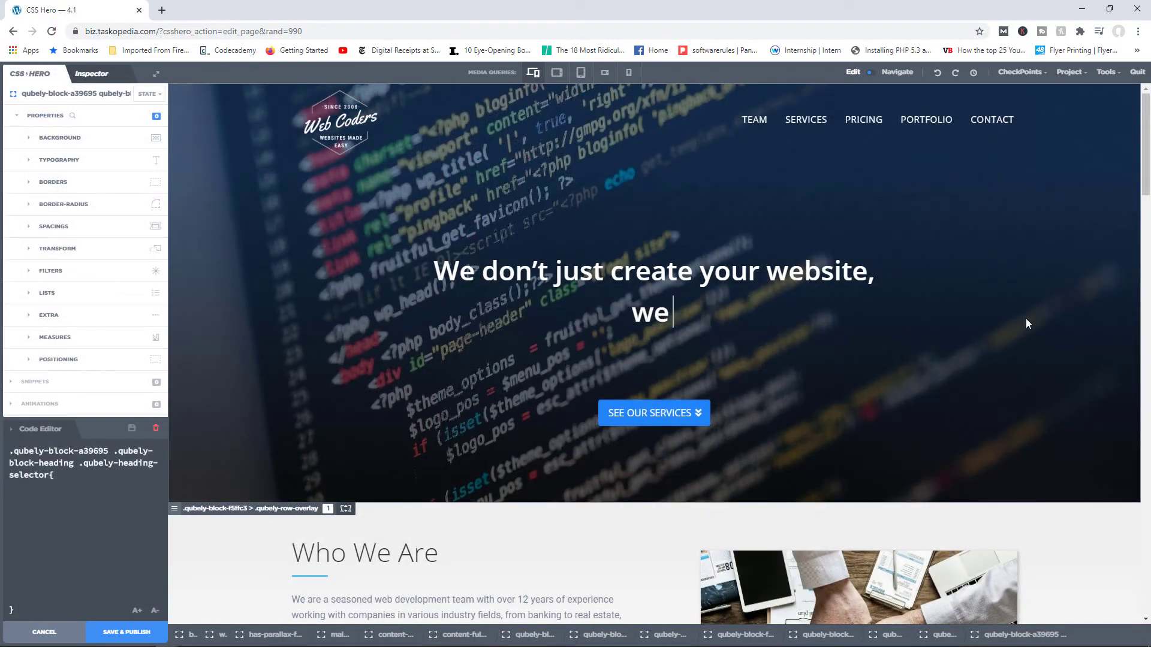
- Preview at 320px phone width and place the cursor in the empty max-width 320px media query
{"action": "type", "text": "enhance your platform"}
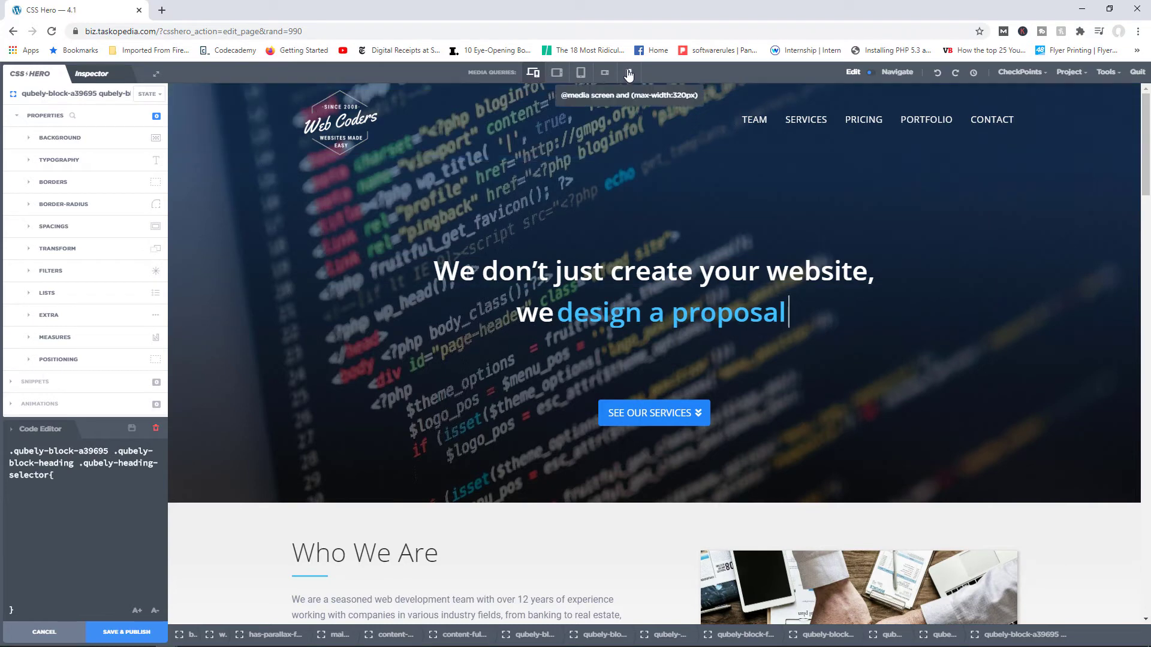
{"action": "left_click", "coordinate": [628, 72]}
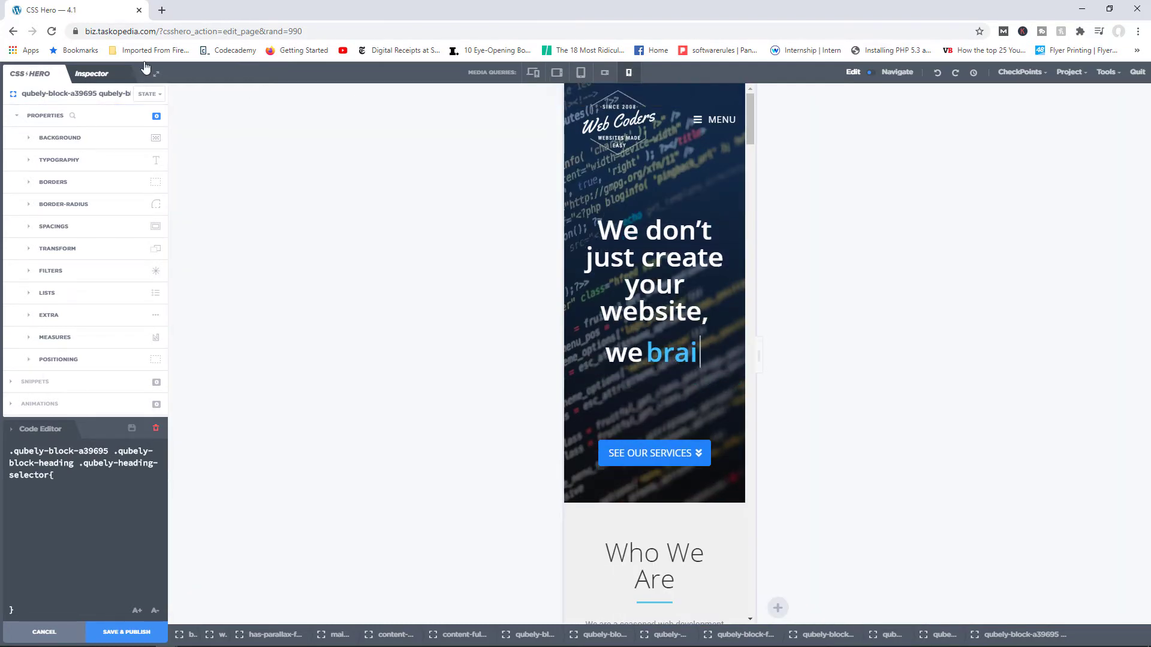
{"action": "left_click", "coordinate": [93, 74]}
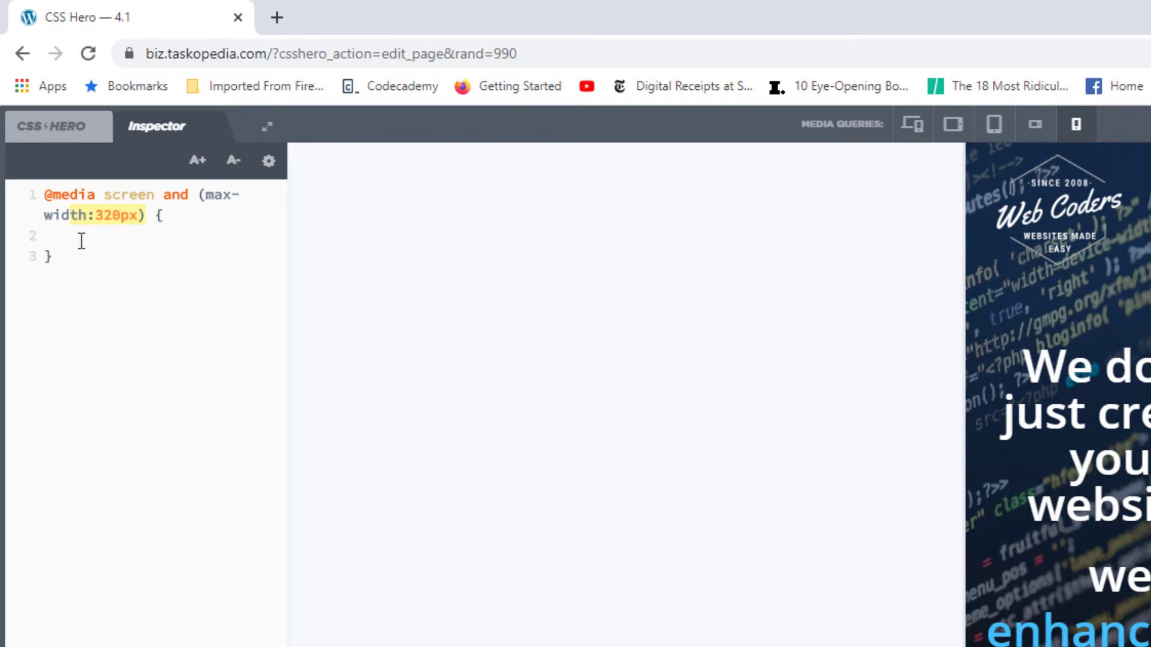
{"action": "left_click", "coordinate": [78, 238]}
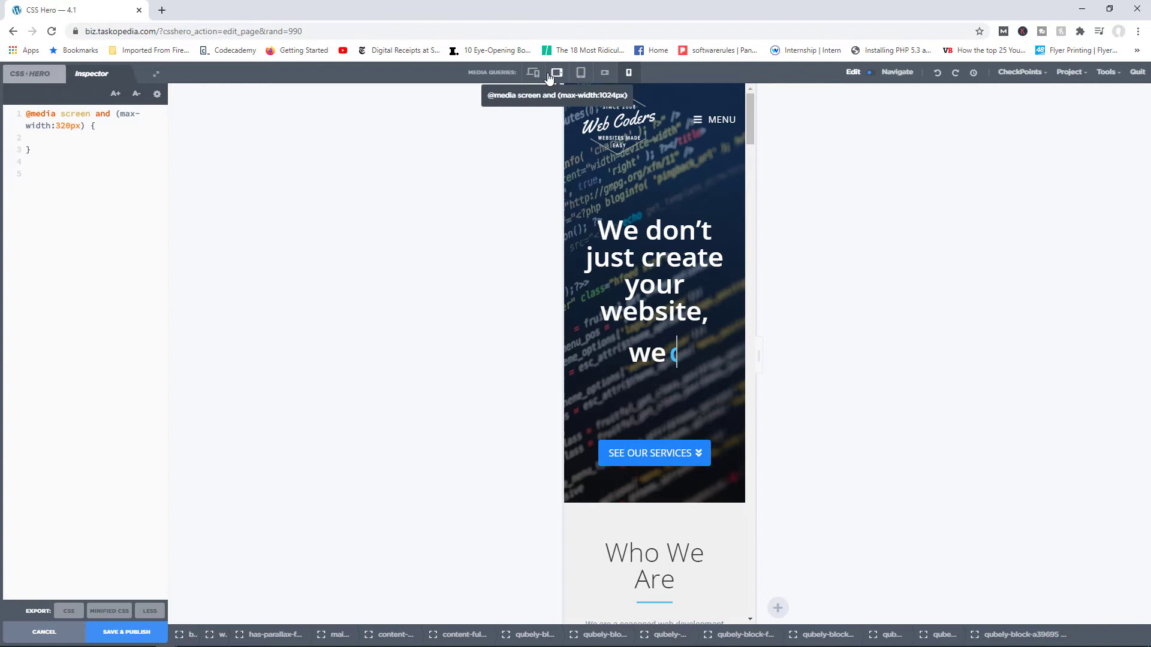
- Write color: red; inside the max-width 1024px media query, then preview at 568px
{"action": "left_click", "coordinate": [556, 72]}
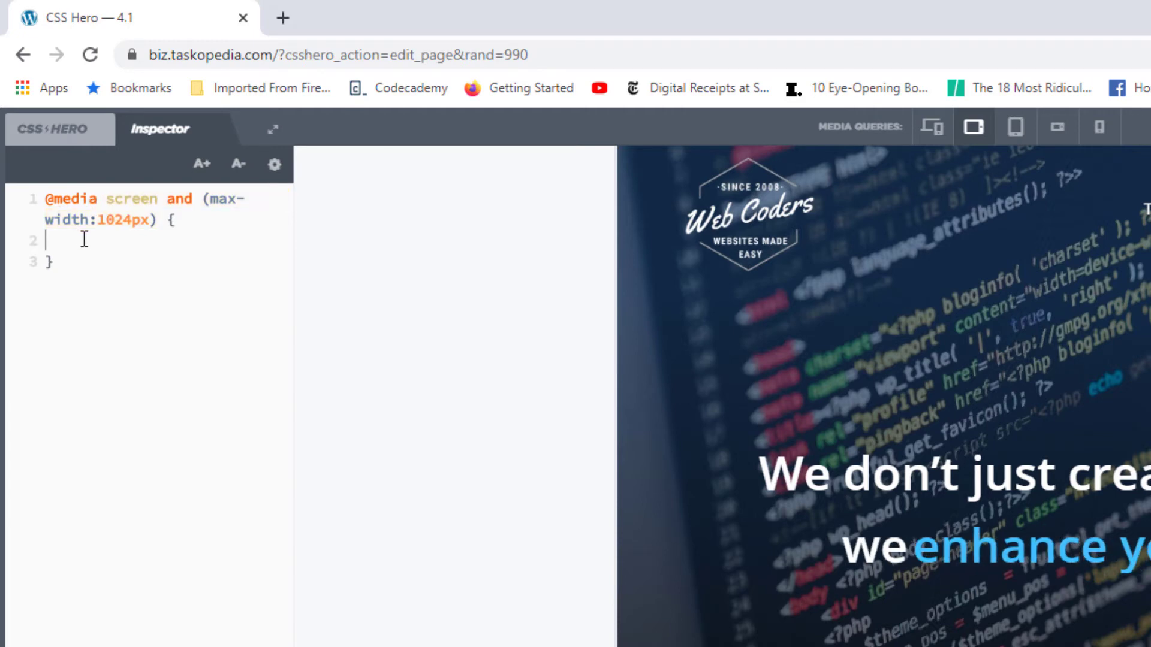
{"action": "type", "text": "color"}
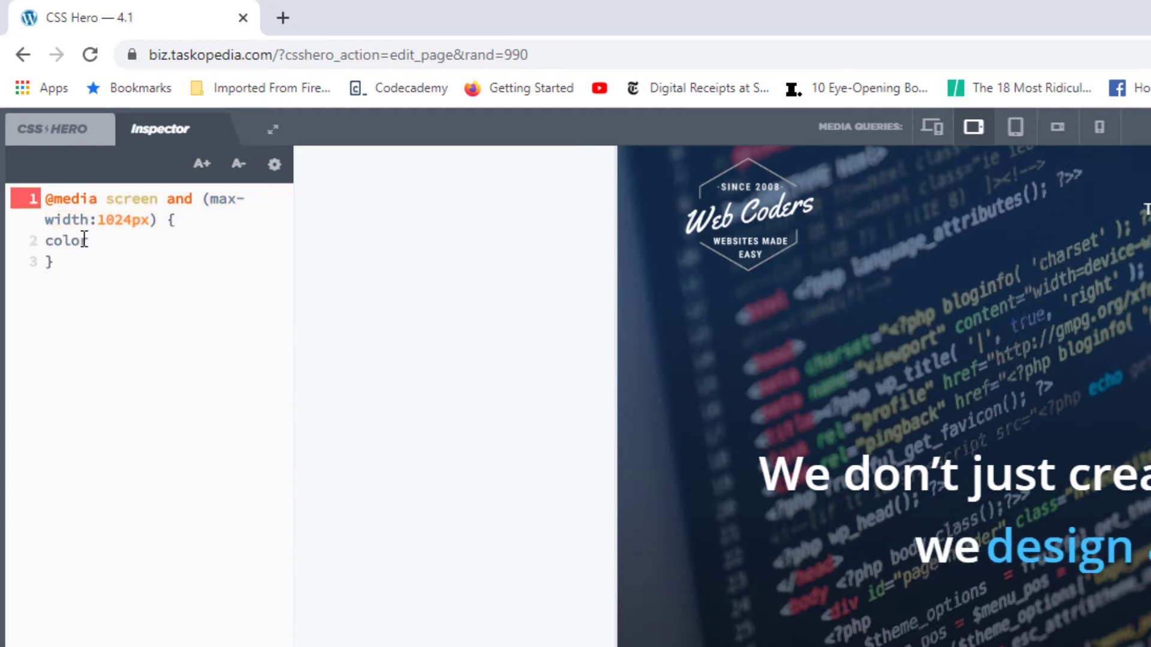
{"action": "type", "text": ": red;"}
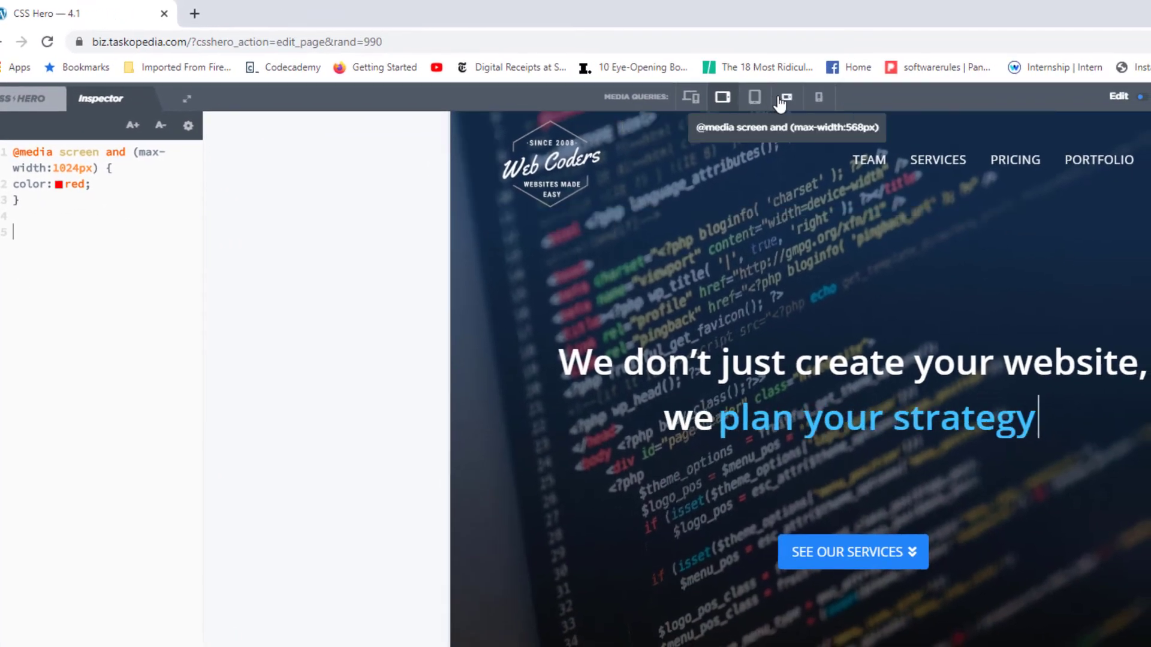
{"action": "left_click", "coordinate": [785, 96]}
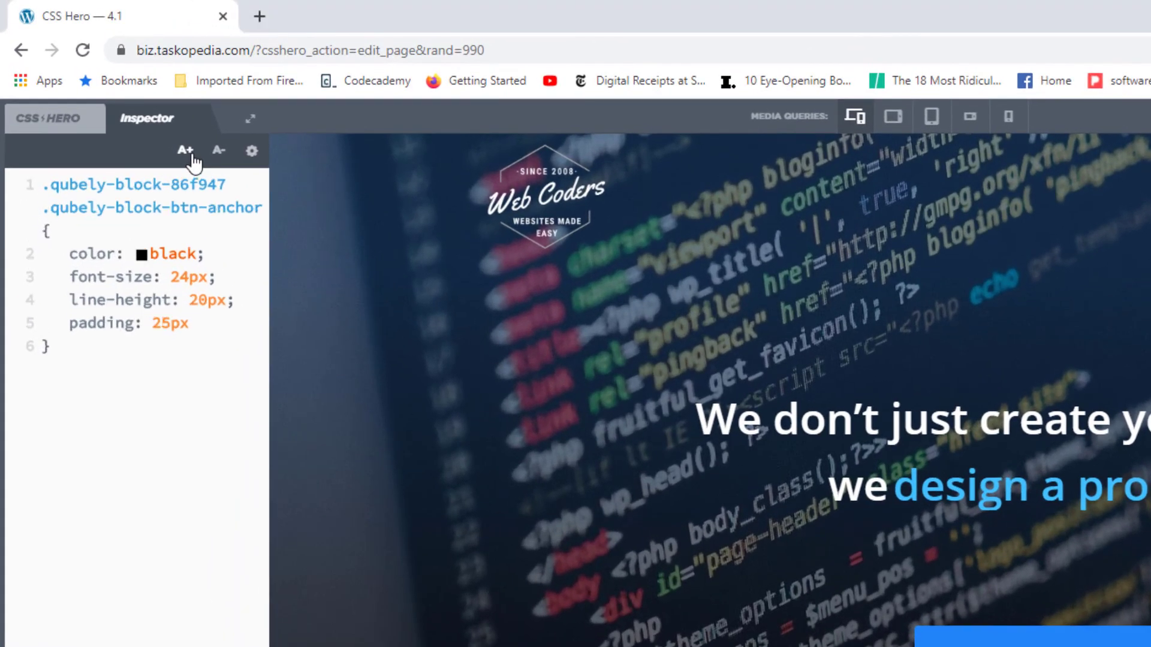
- Enlarge the code editor font with A+ and shrink it back to normal with A-
{"action": "left_click", "coordinate": [185, 150]}
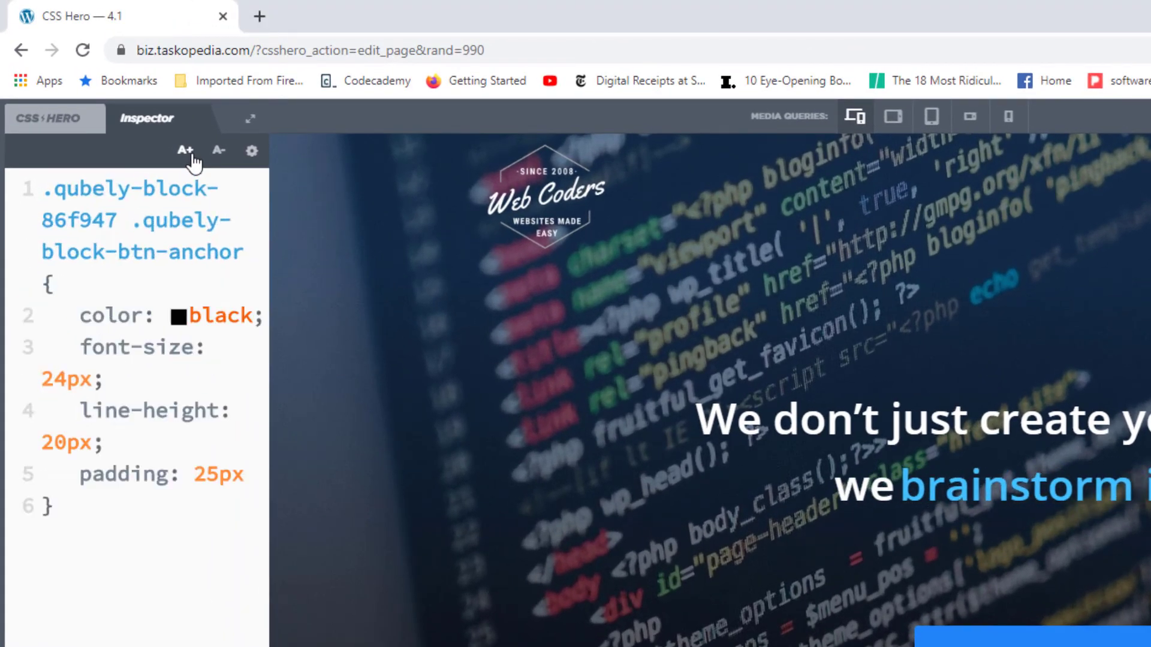
{"action": "left_click", "coordinate": [219, 150]}
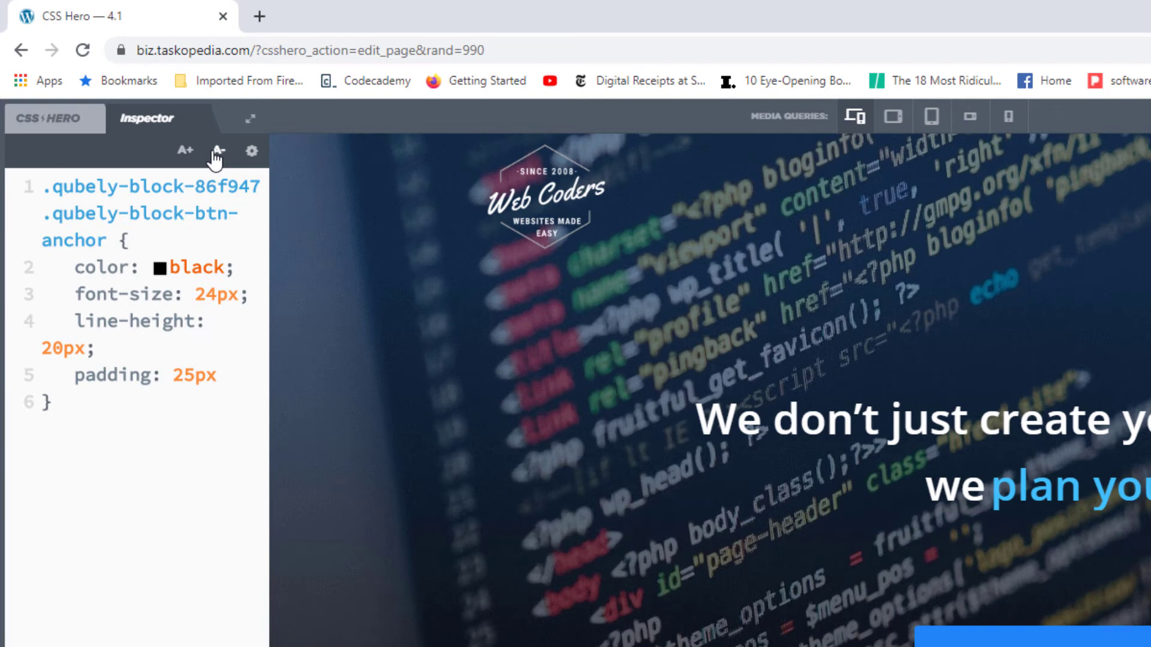
{"action": "left_click", "coordinate": [252, 151]}
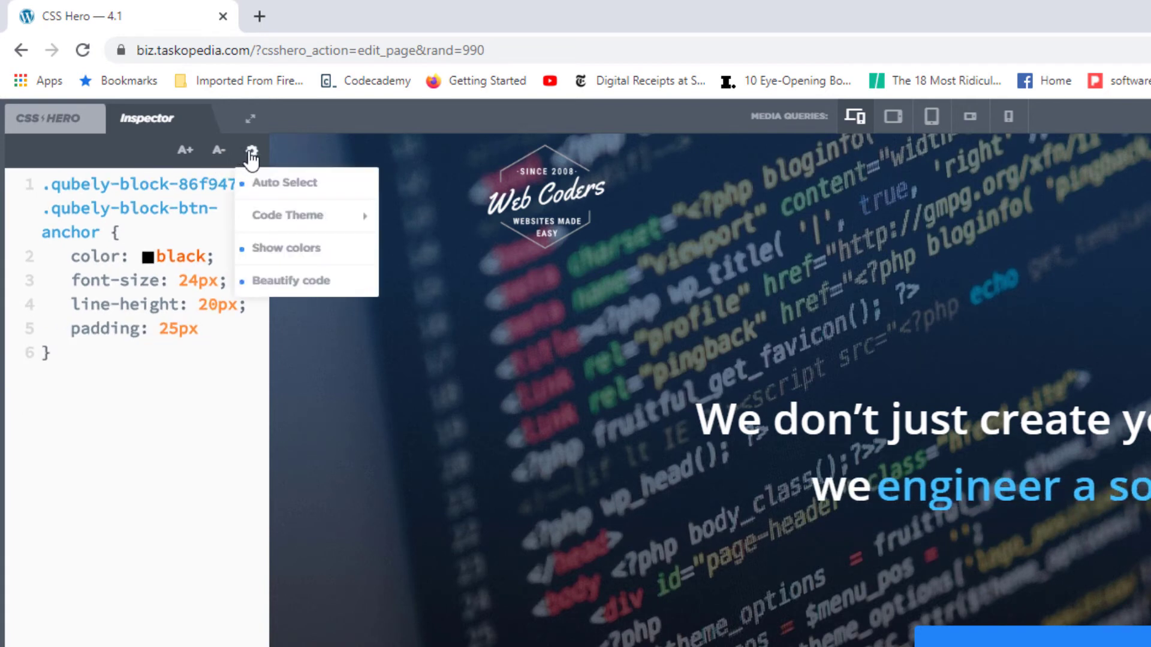
{"action": "mouse_move", "coordinate": [272, 185]}
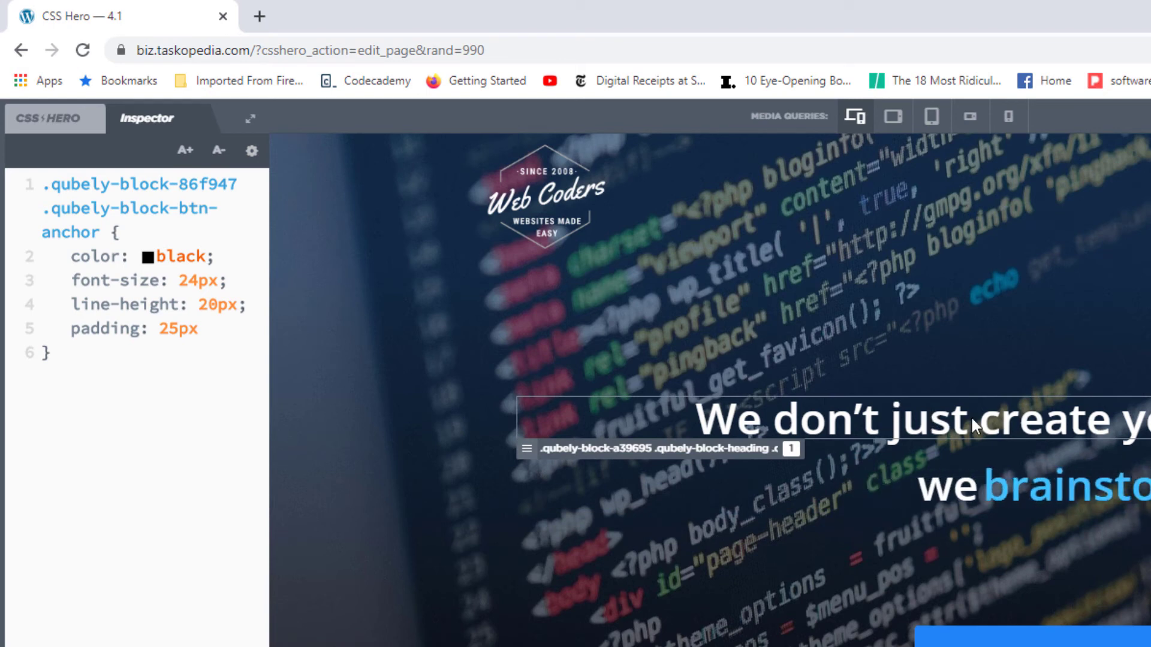
- Set the code editor to the Dark theme and toggle the Beautify code option
{"action": "left_click", "coordinate": [251, 151]}
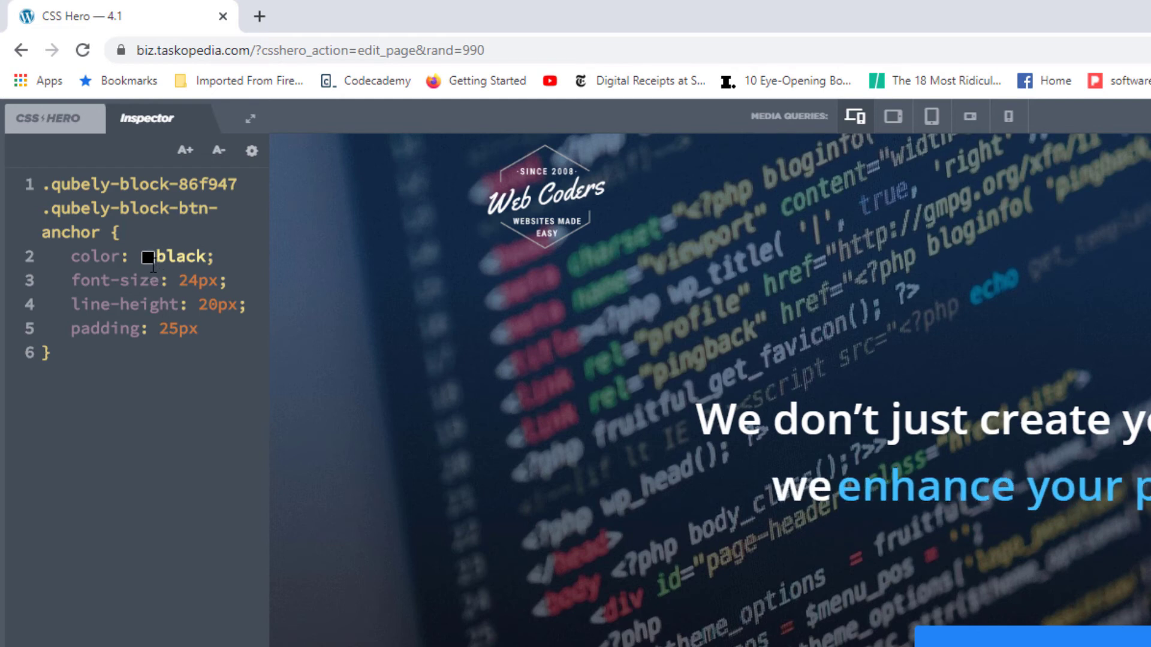
{"action": "mouse_move", "coordinate": [150, 274]}
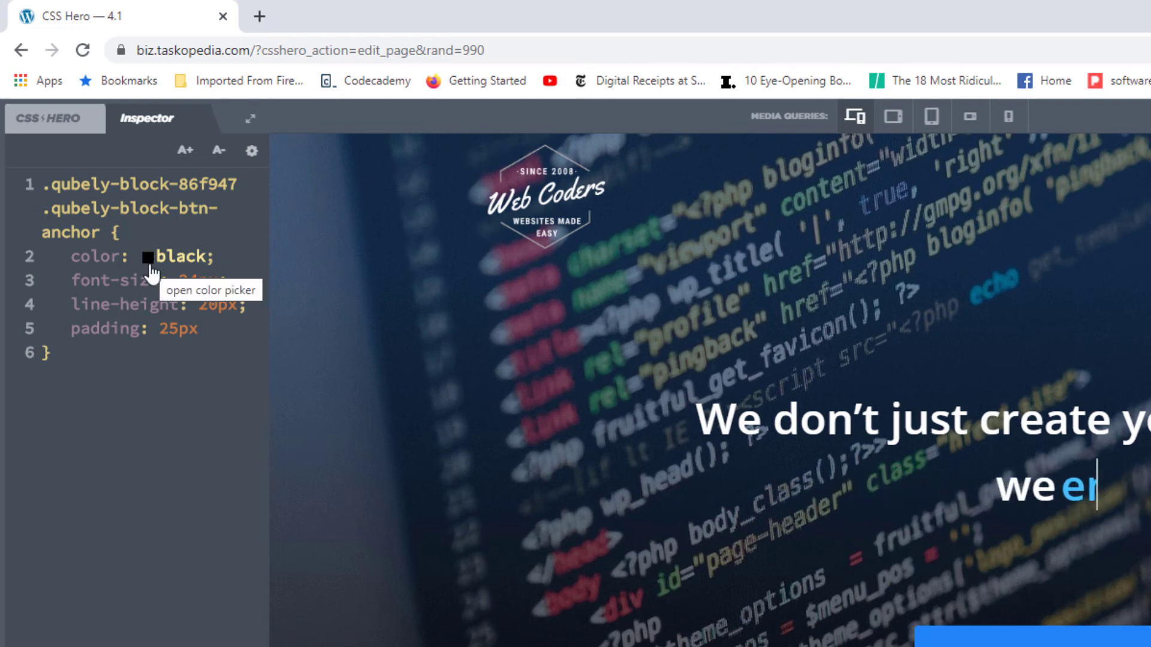
{"action": "left_click", "coordinate": [252, 151]}
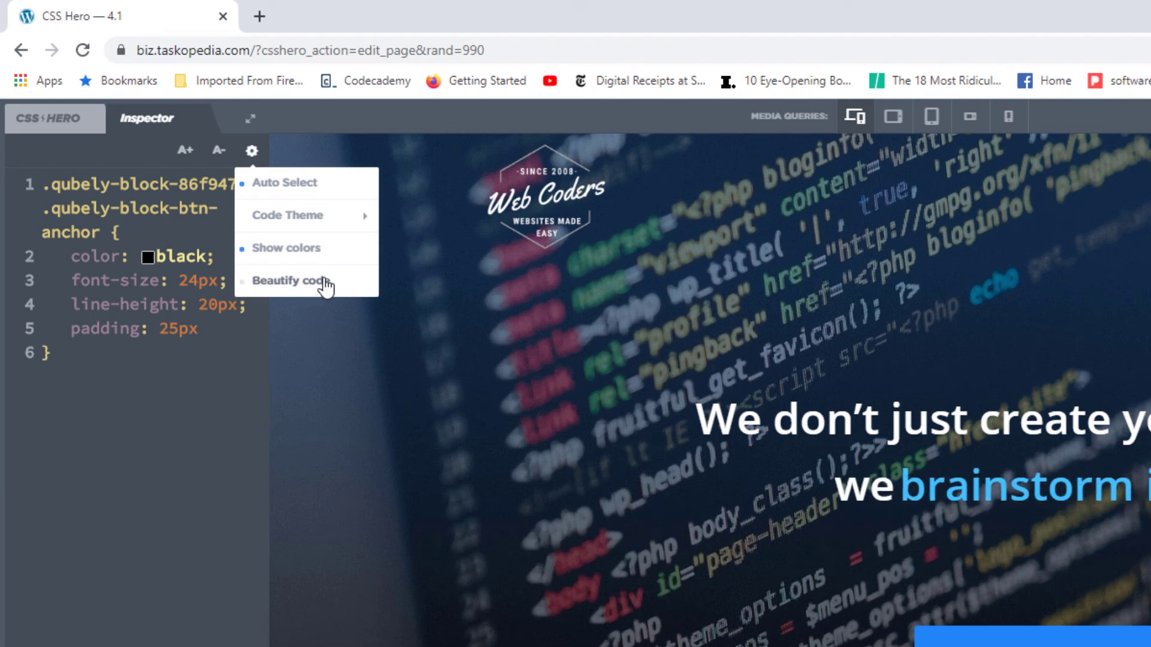
{"action": "left_click", "coordinate": [291, 281]}
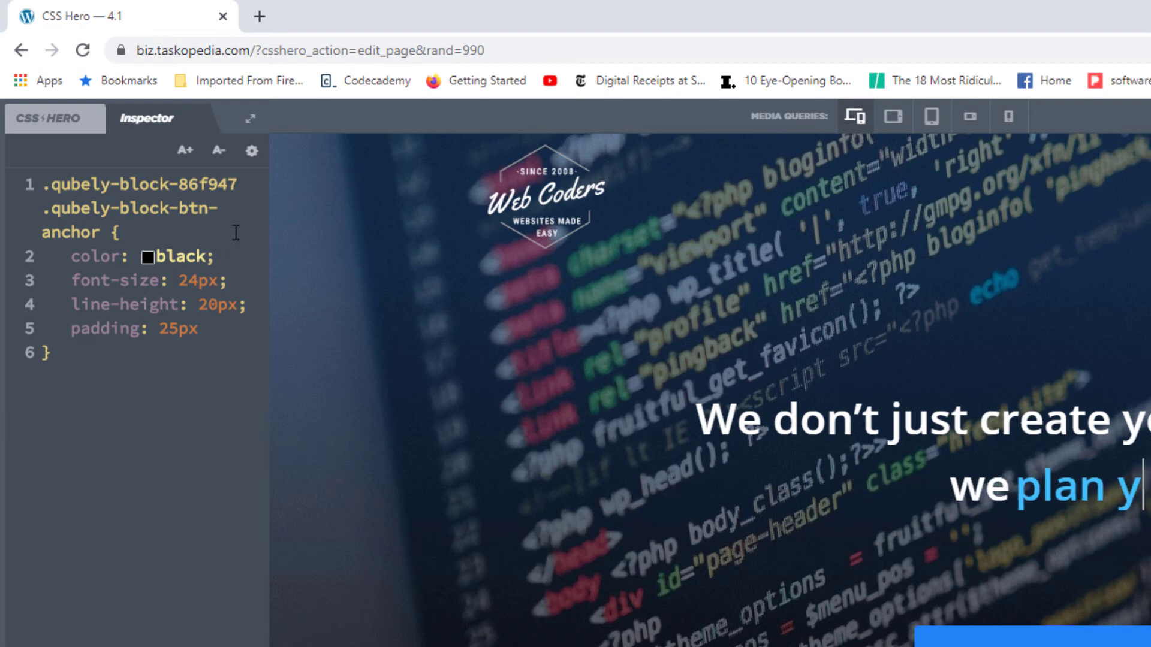
{"action": "left_click", "coordinate": [251, 149]}
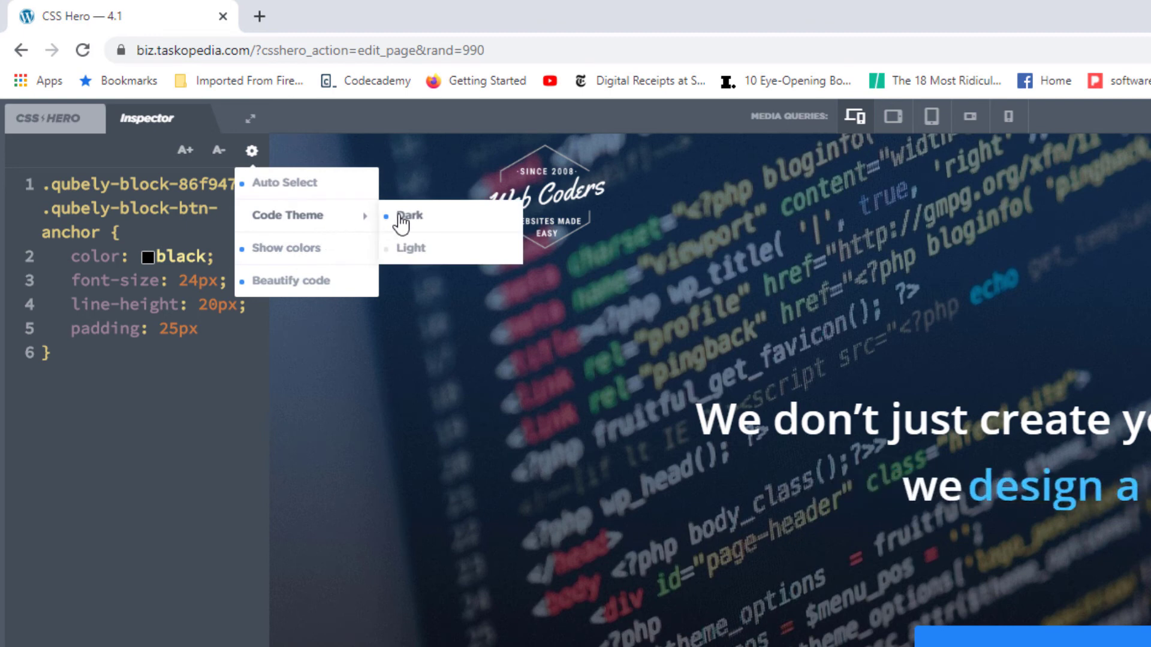
{"action": "mouse_move", "coordinate": [423, 247]}
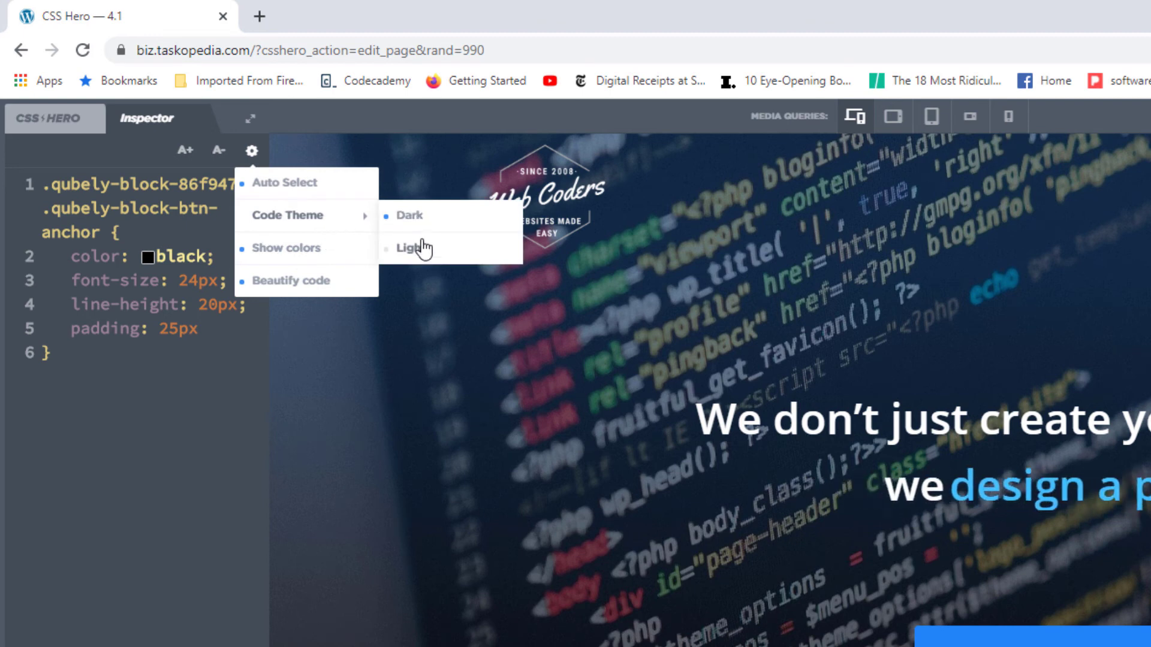
{"action": "left_click", "coordinate": [406, 248]}
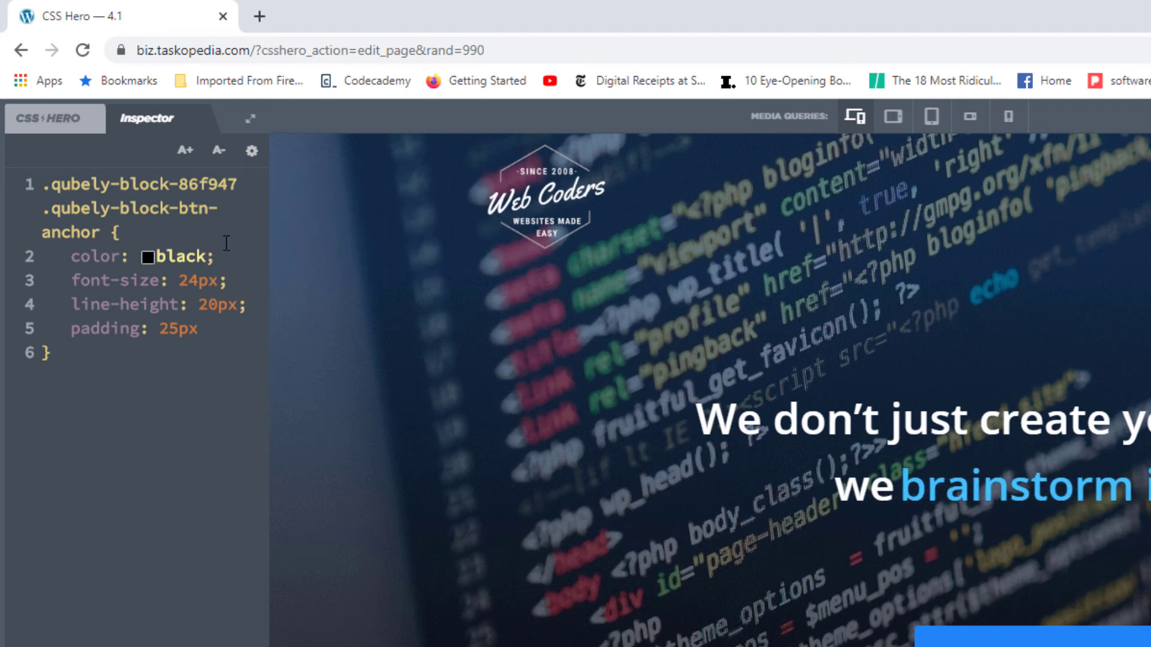
{"action": "mouse_move", "coordinate": [249, 120]}
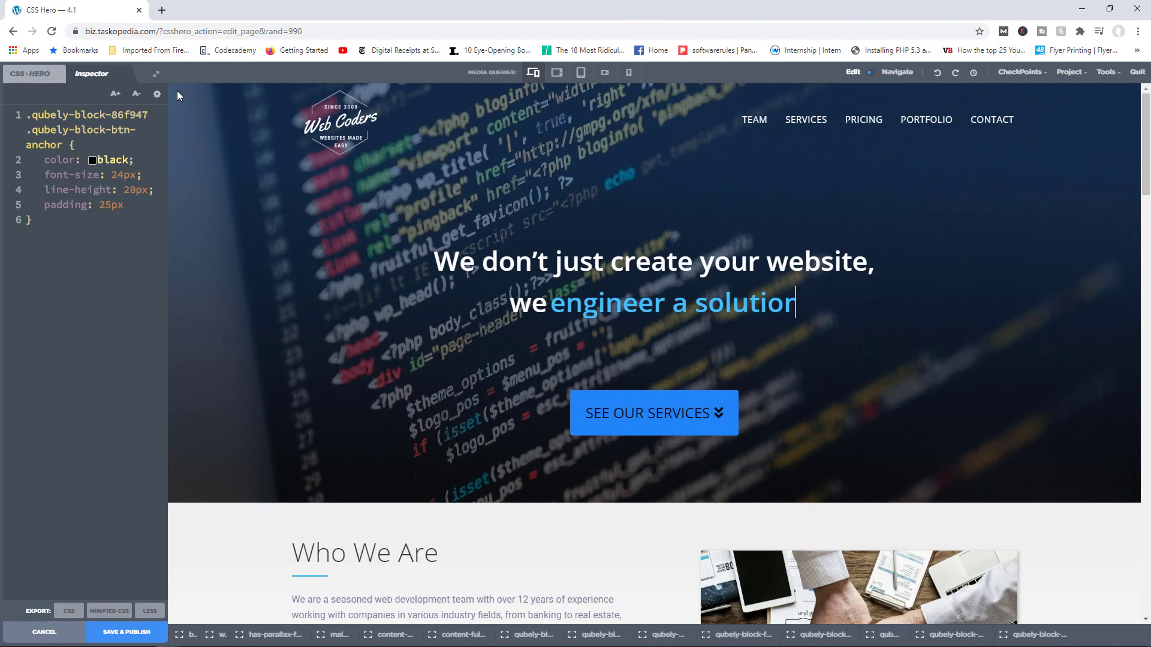
{"action": "key", "text": "Backspace"}
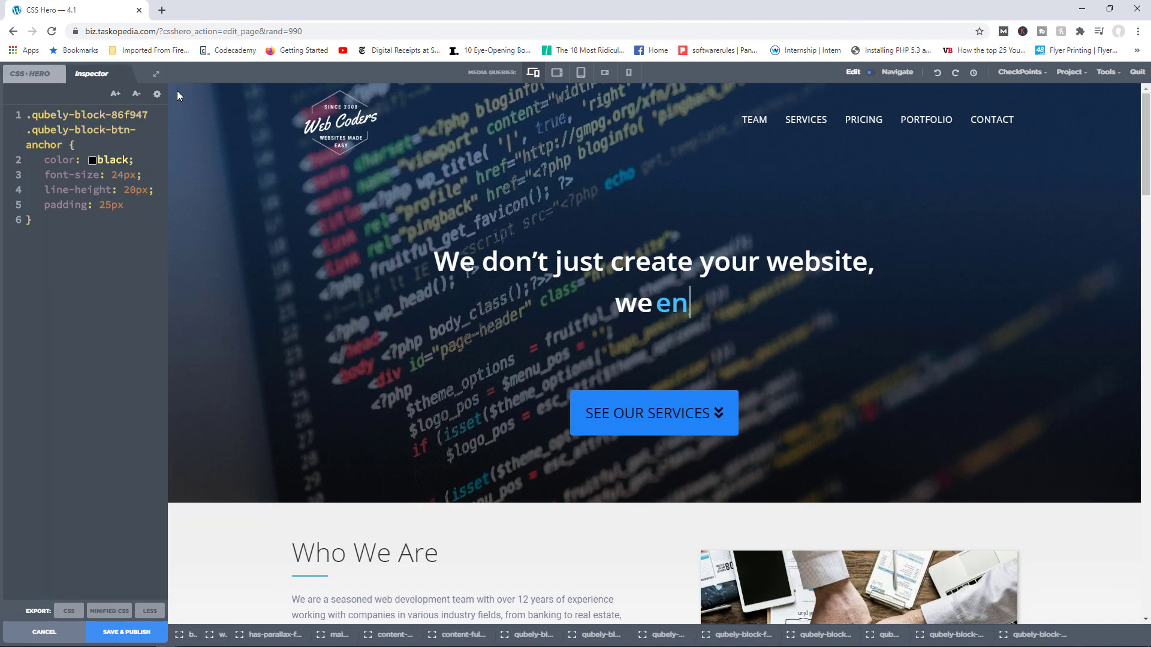